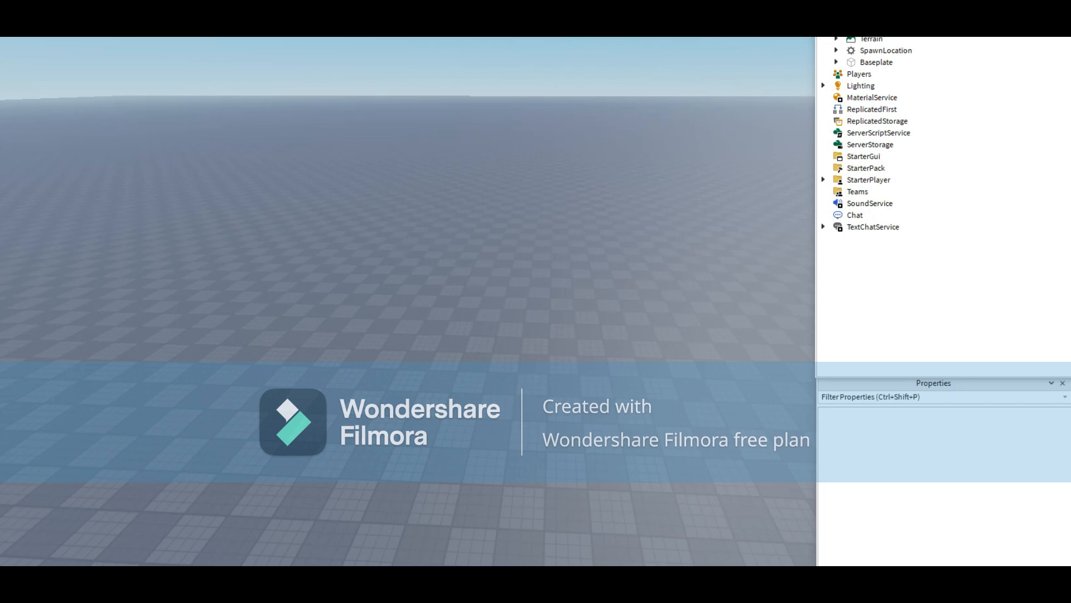
pyautogui.moveTo(441, 392)
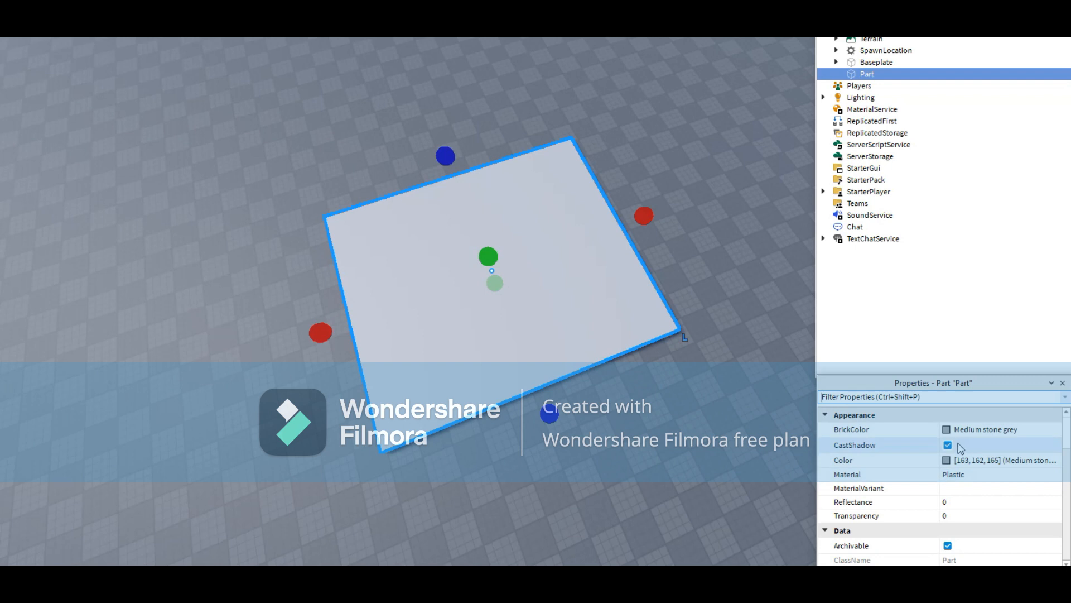
# - Colour the new beach part Daisy orange and give it a Sand material
pyautogui.click(984, 428)
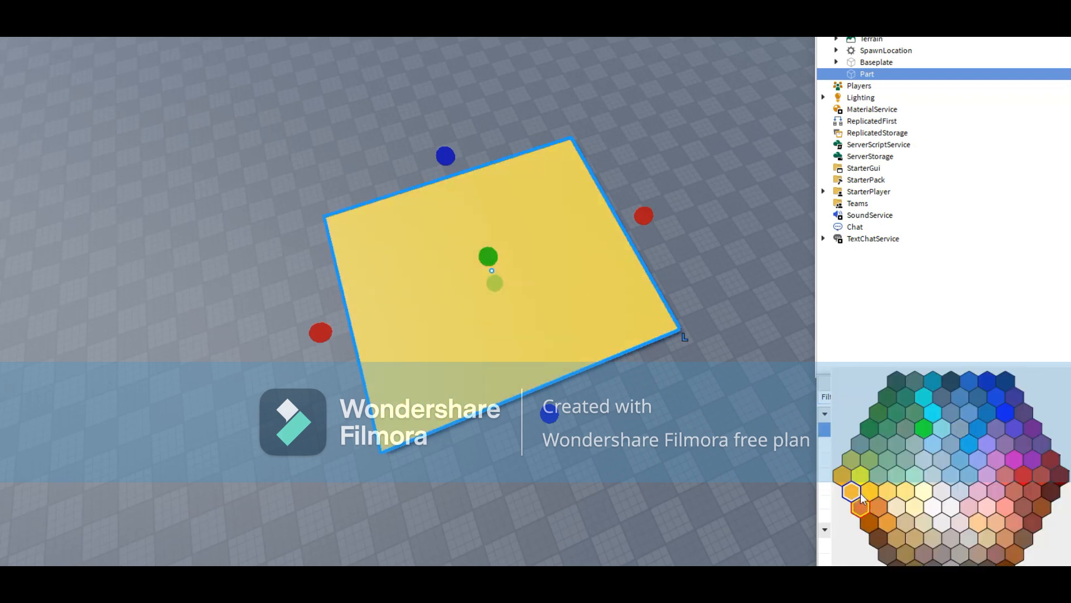
pyautogui.click(851, 492)
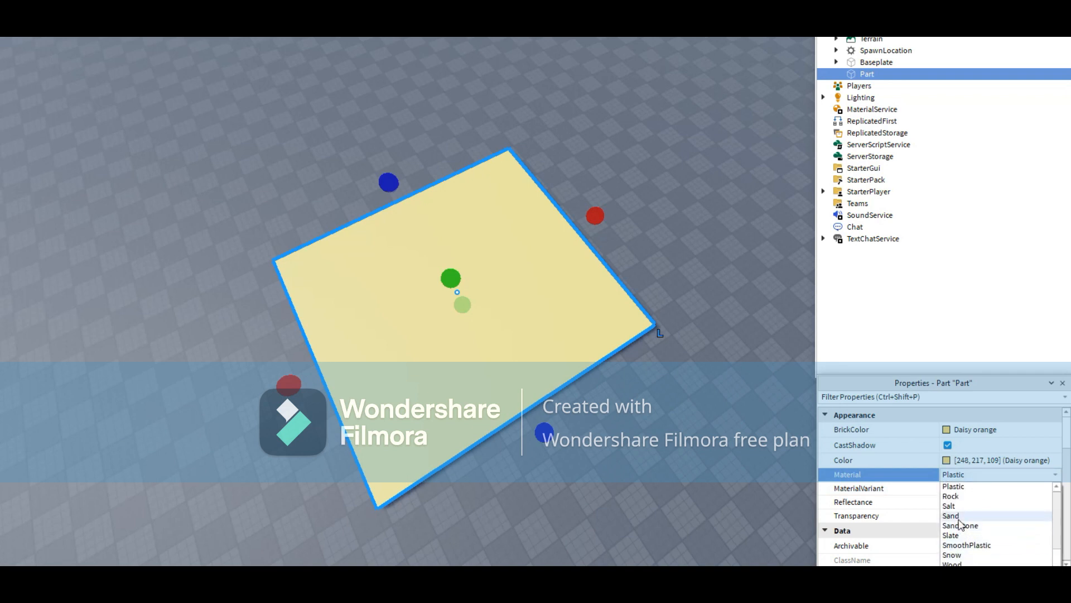
pyautogui.click(960, 525)
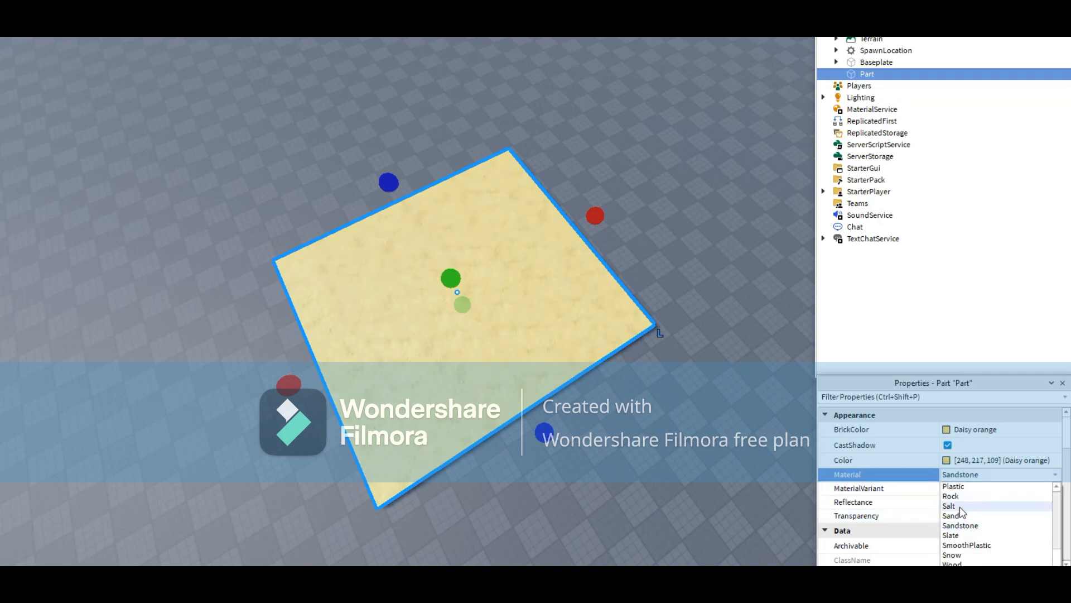
pyautogui.click(952, 516)
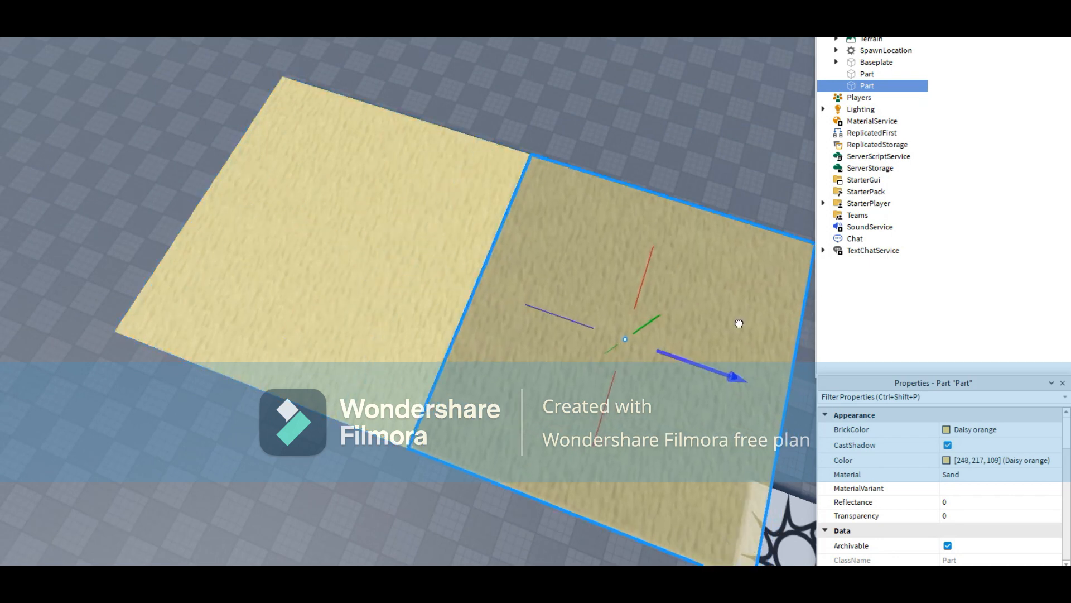
# - Colour the second part Cyan as water and browse materials for a smooth surface
pyautogui.click(947, 429)
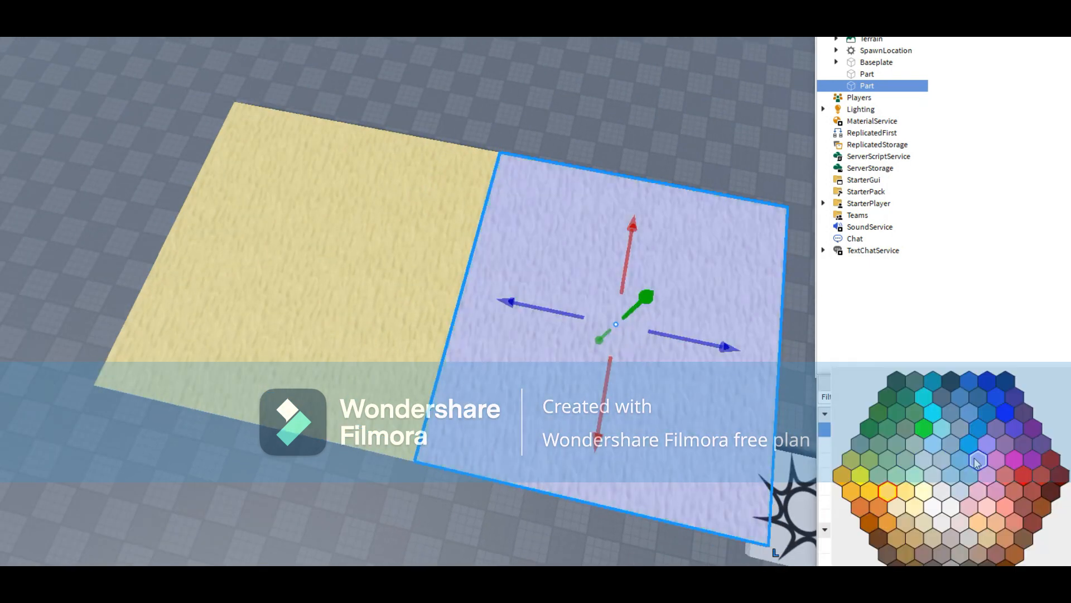
pyautogui.click(977, 459)
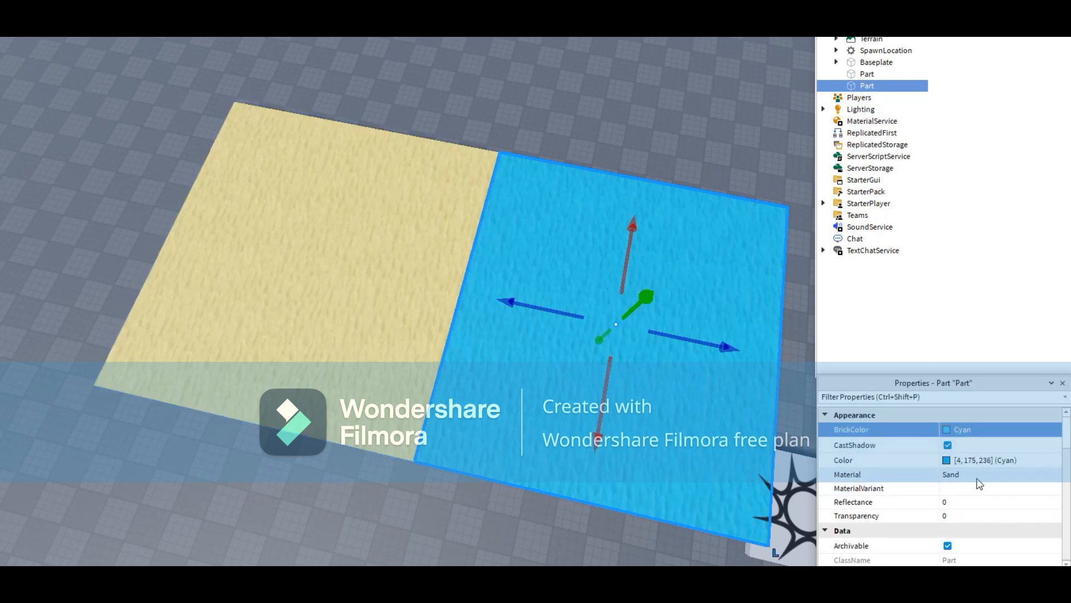
pyautogui.click(1001, 474)
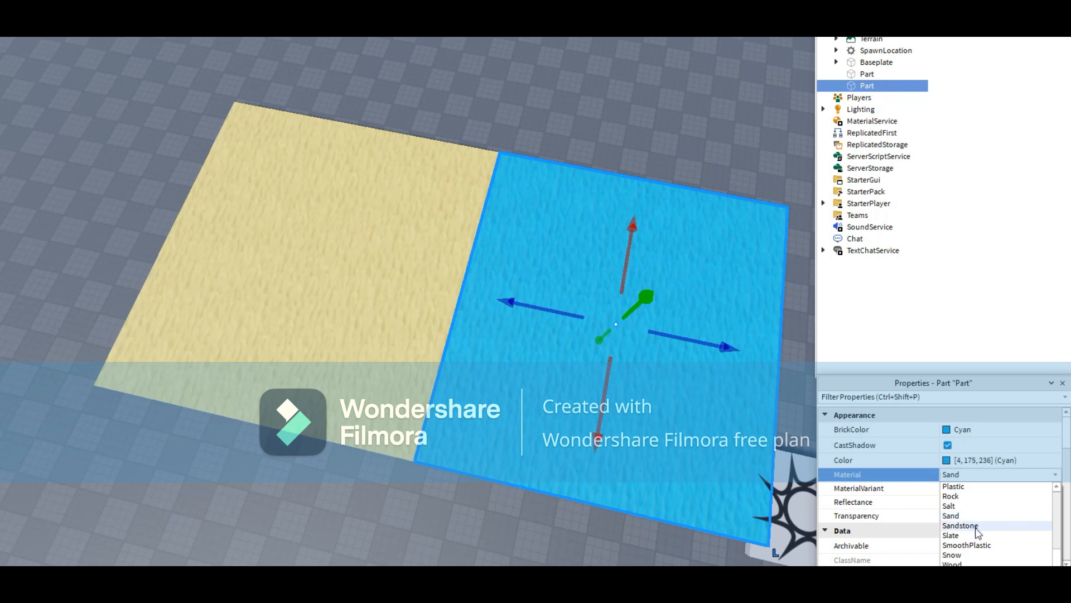
pyautogui.scroll(-3)
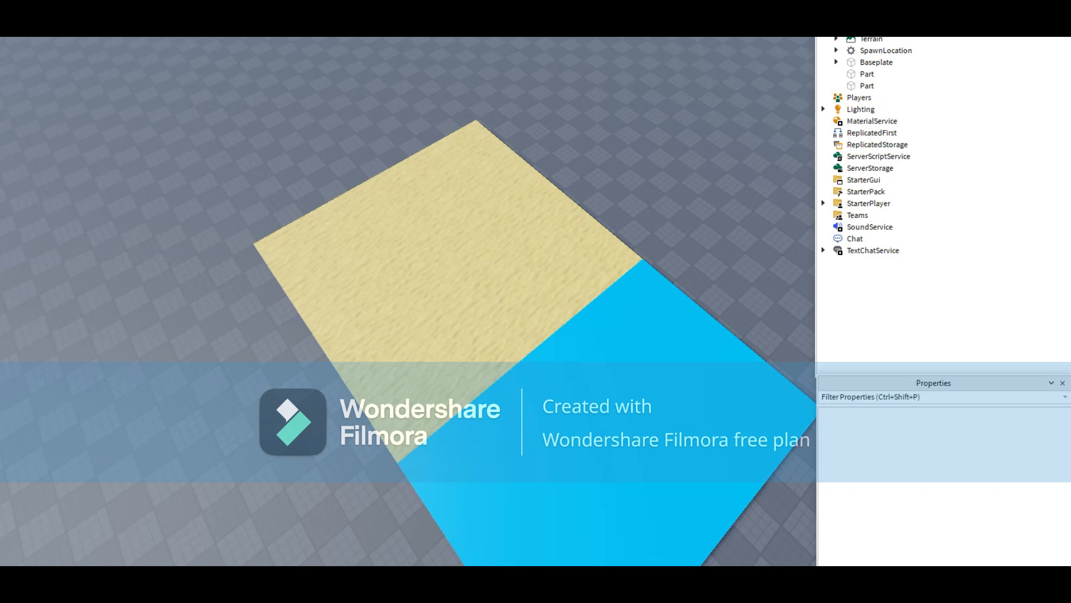
pyautogui.moveTo(139, 182)
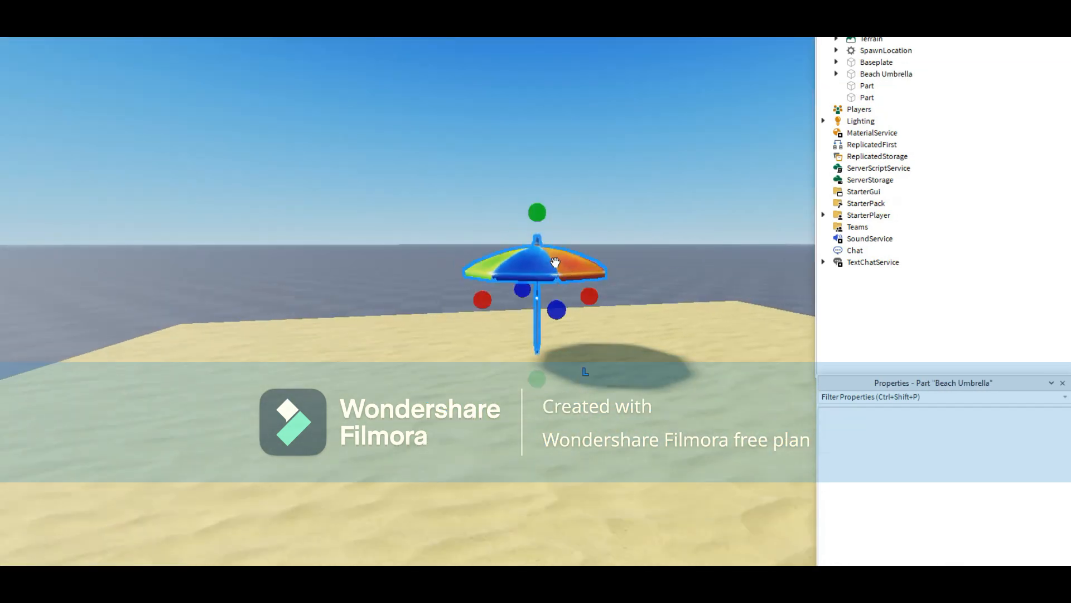
# - Duplicate the beach umbrella set and widen the sand part to hold both beside the water
pyautogui.click(886, 74)
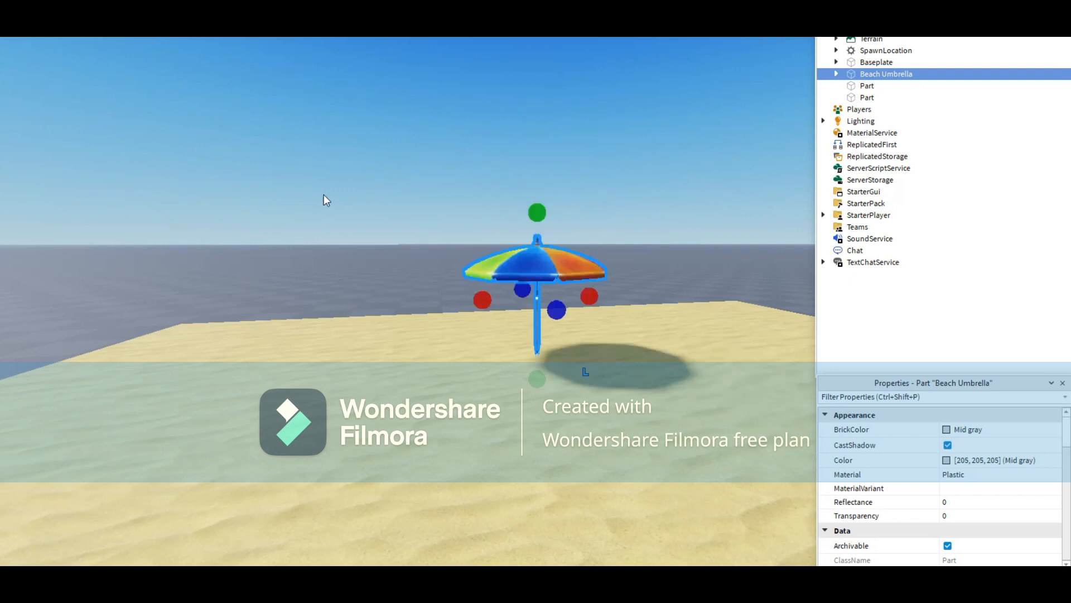
pyautogui.rightClick(537, 267)
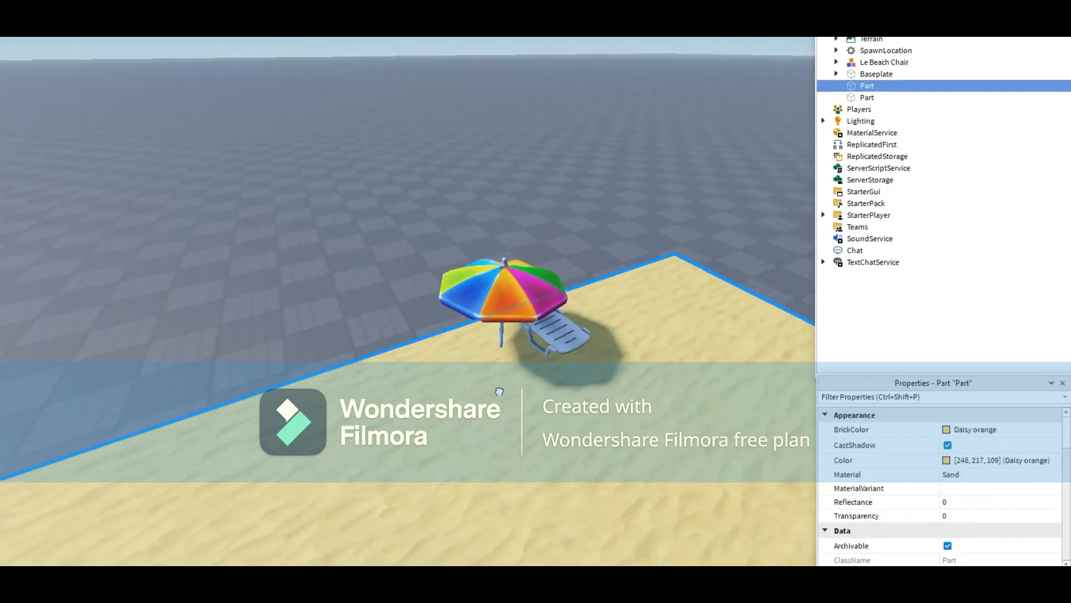
pyautogui.click(884, 63)
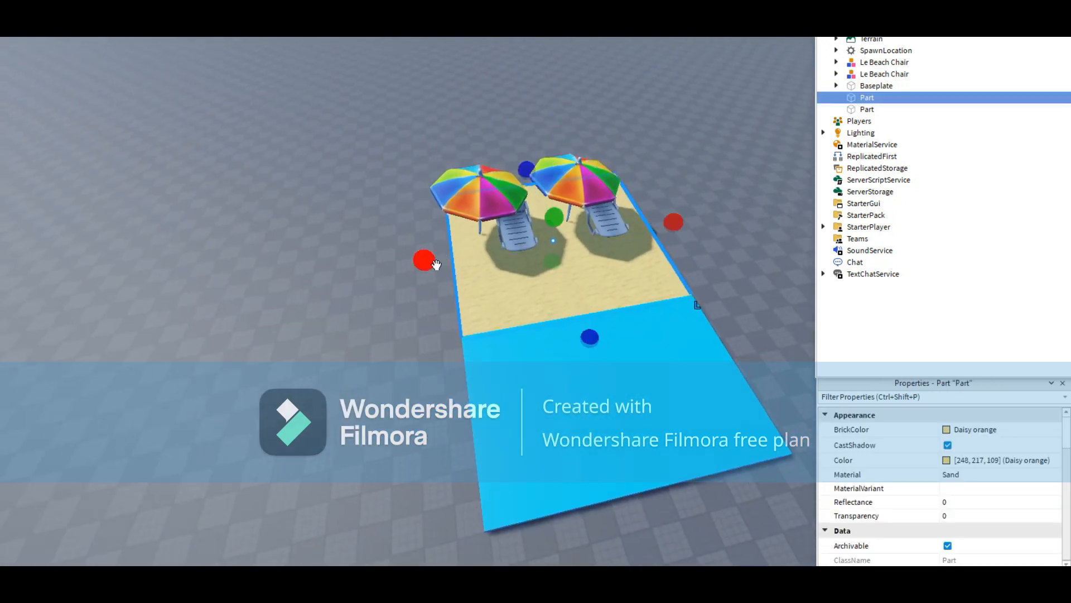
pyautogui.click(867, 109)
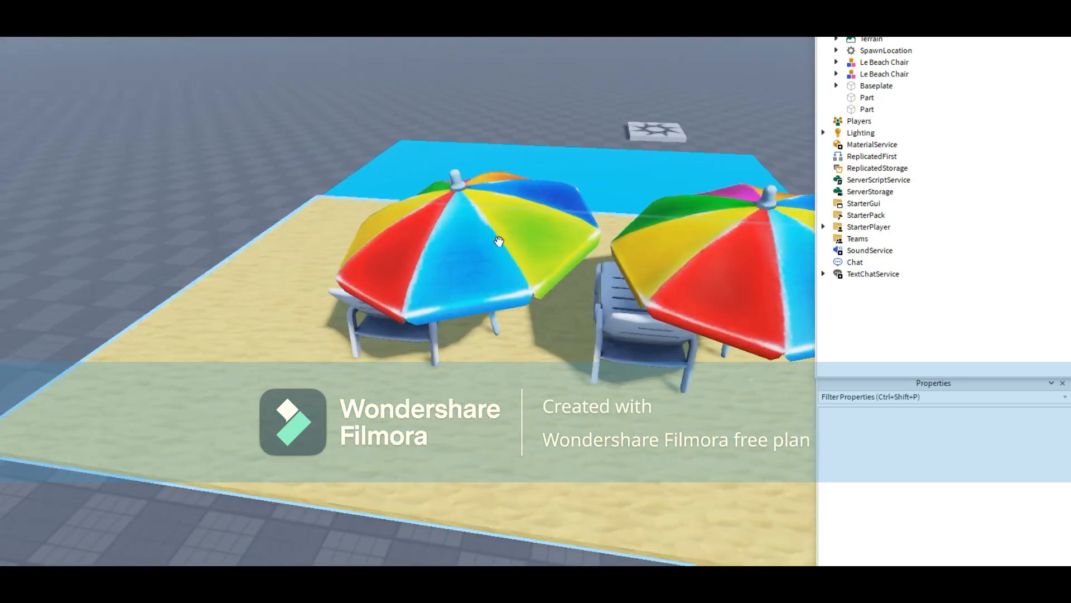
pyautogui.click(884, 74)
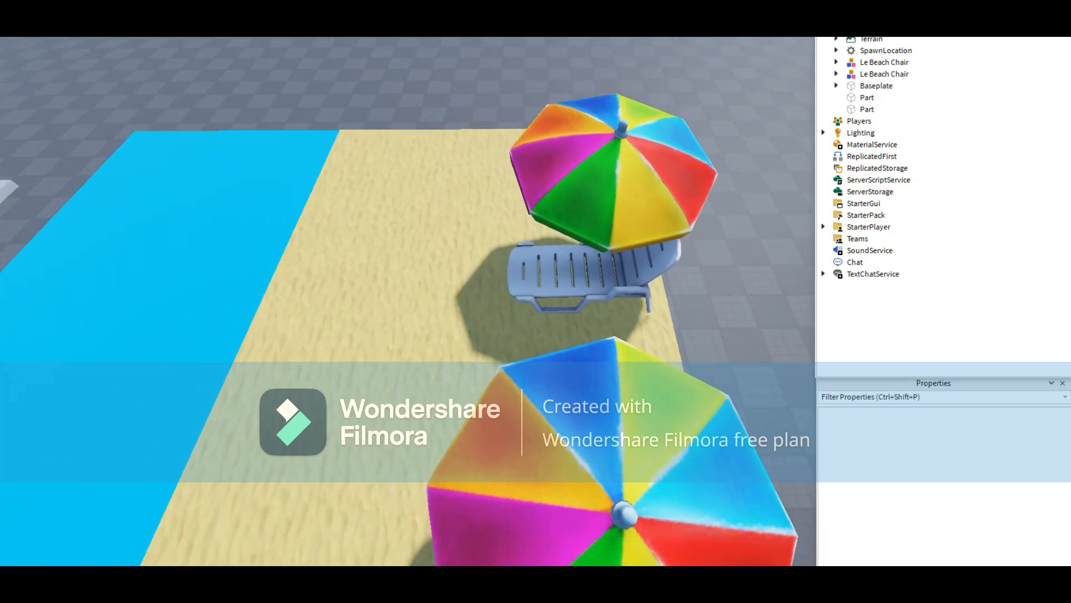
pyautogui.moveTo(92, 120)
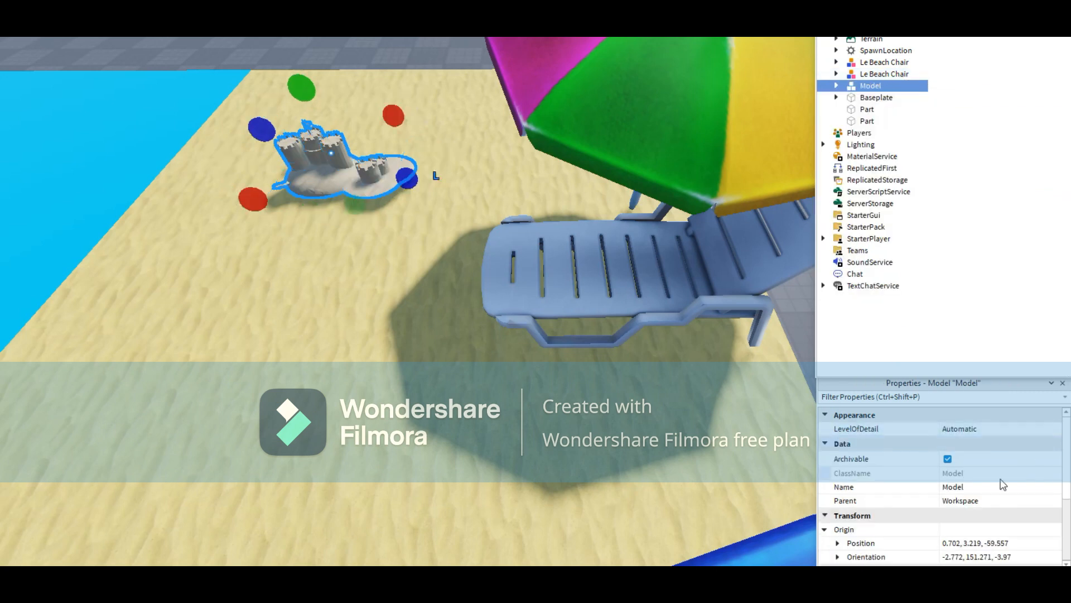
# - Search the Toolbox for a sandcastle model to place on the sand as SandCastle
pyautogui.write('Sandc')
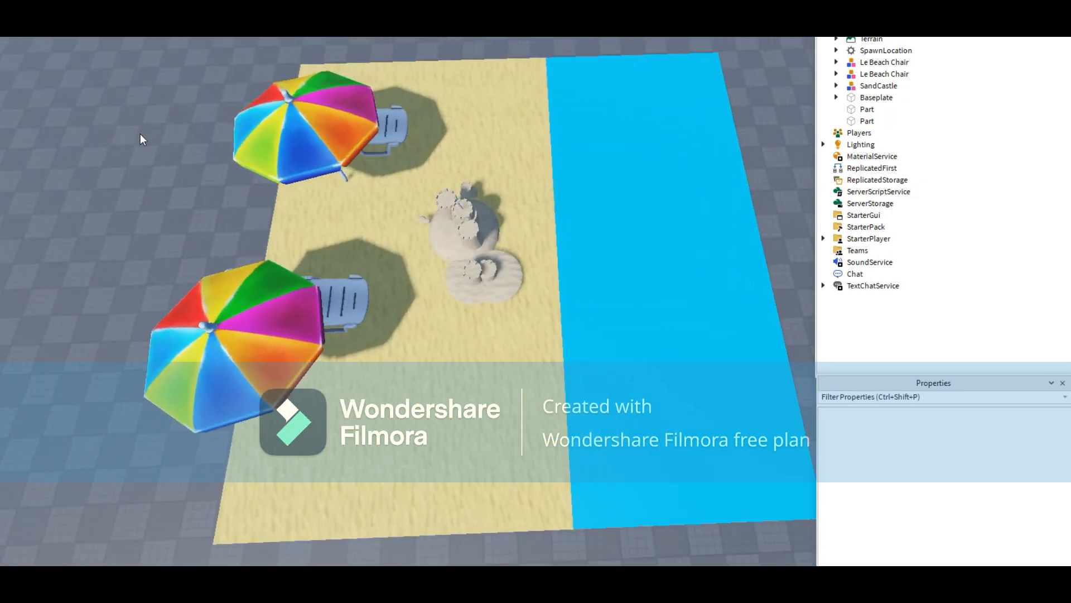
# - Duplicate a Le Beach Chair set along the sand and move the spawn location out beside the water
pyautogui.click(884, 73)
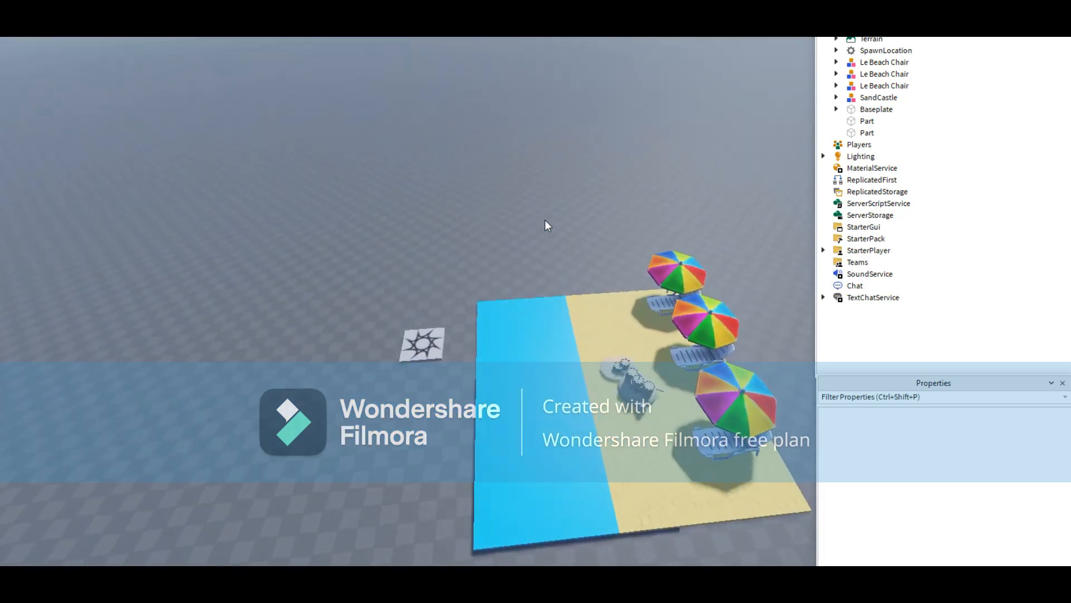
pyautogui.click(867, 132)
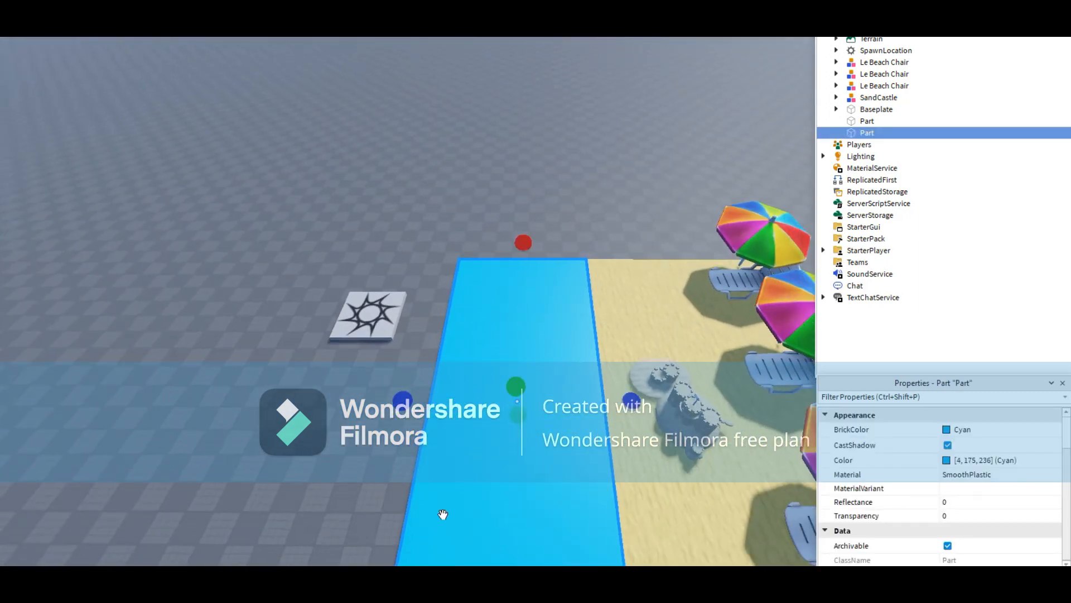
pyautogui.click(885, 51)
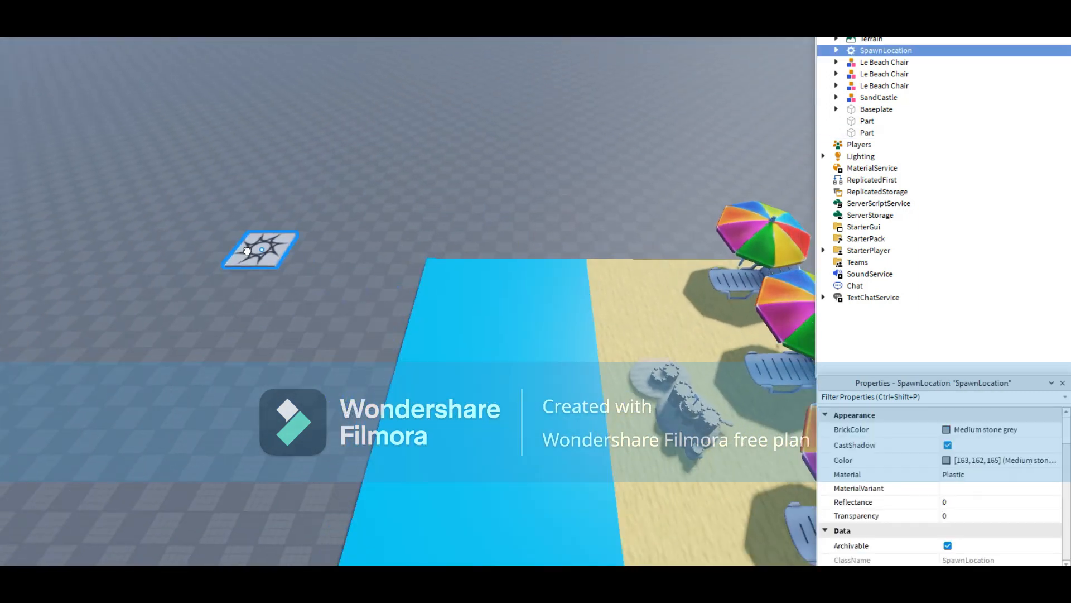